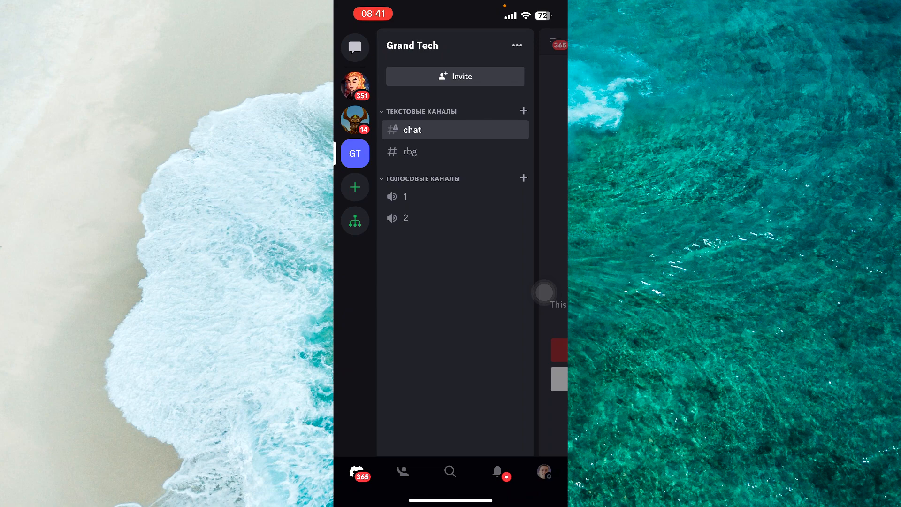
Enter the Grand Tech #chat channel past the Age-Restricted Channel warning to see join messages.
{"action": "left_click", "coordinate": [454, 130]}
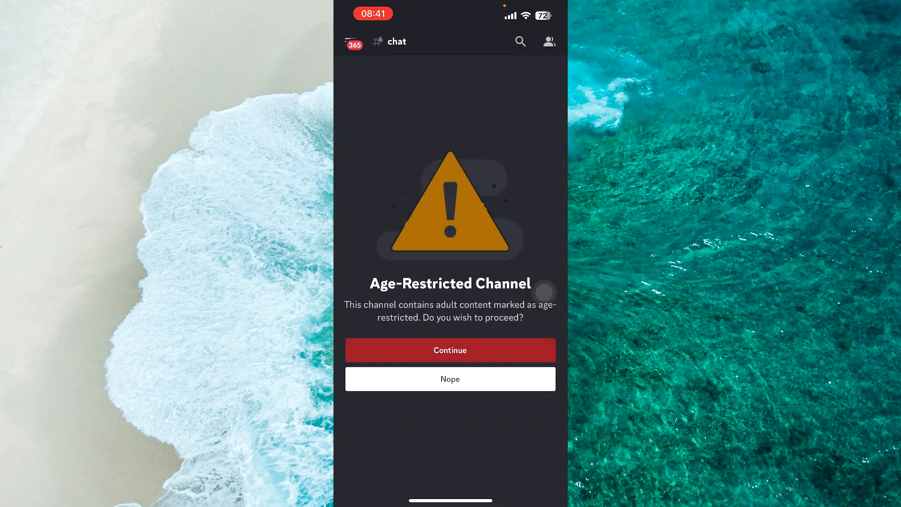
{"action": "left_click", "coordinate": [450, 350]}
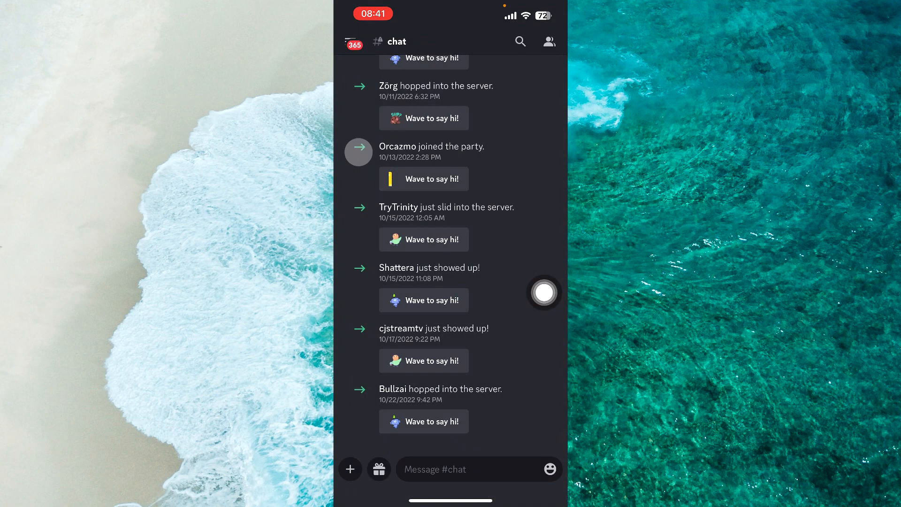
{"action": "left_click", "coordinate": [547, 41]}
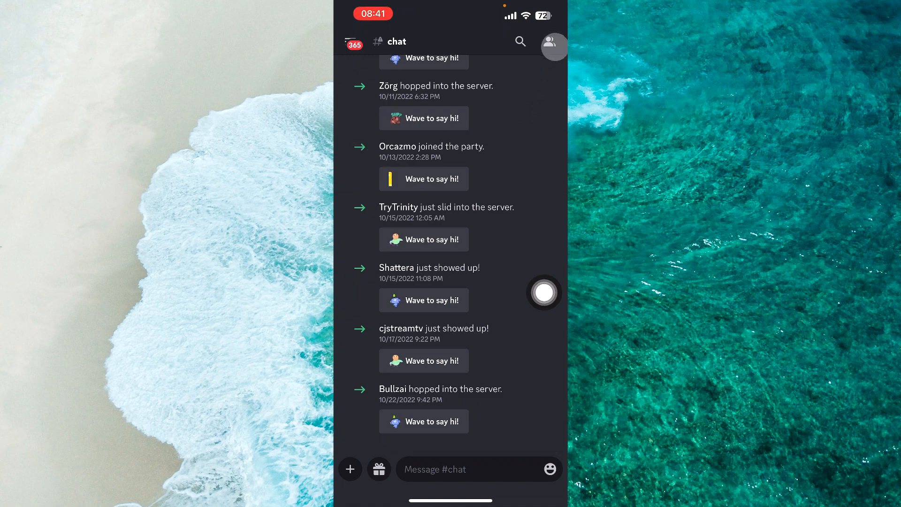
Show the #chat Online member list, then start Invite Members for Grand Tech.
{"action": "left_click", "coordinate": [554, 46]}
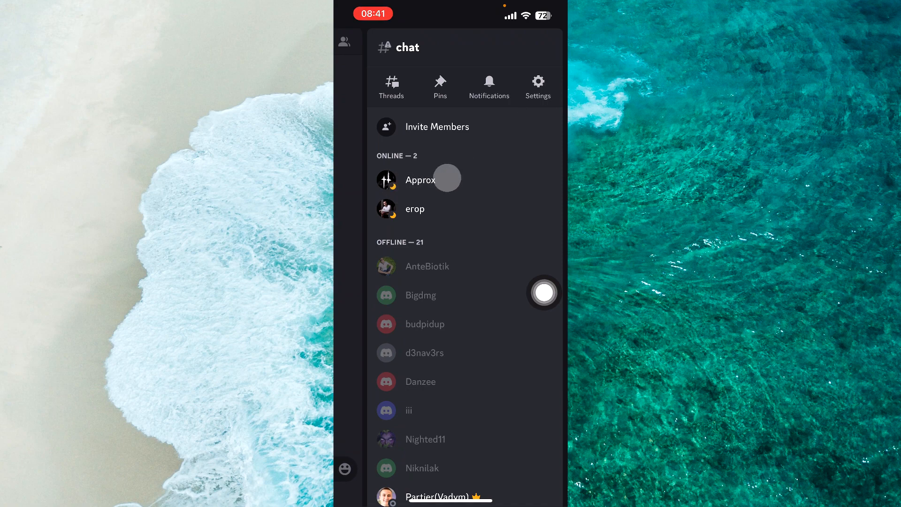
{"action": "mouse_move", "coordinate": [405, 222]}
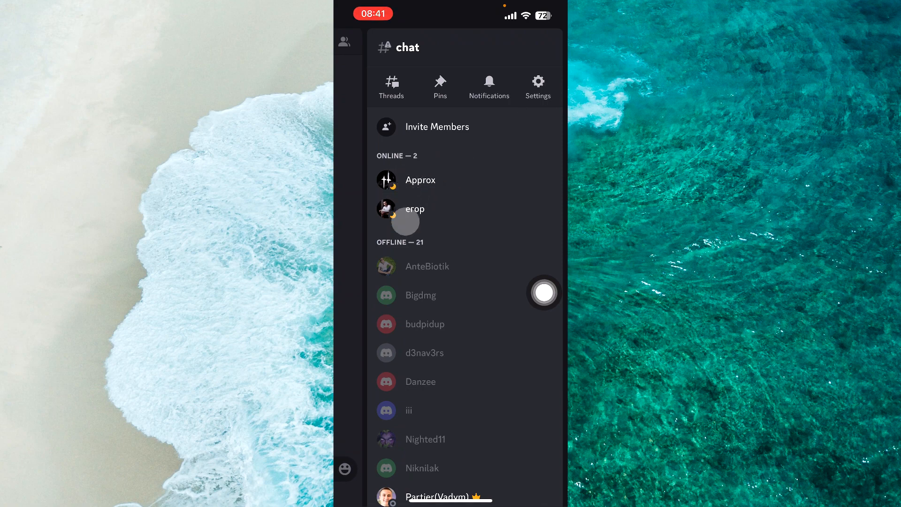
{"action": "mouse_move", "coordinate": [544, 293]}
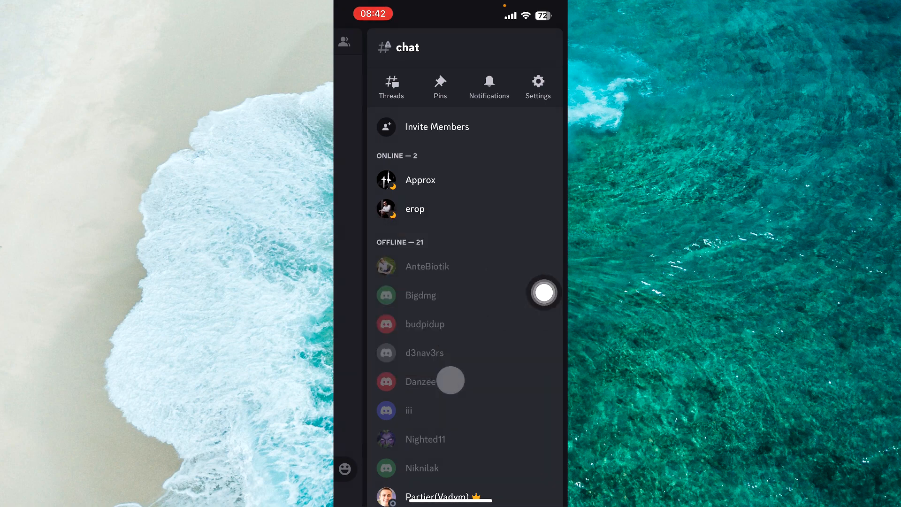
{"action": "mouse_move", "coordinate": [437, 180]}
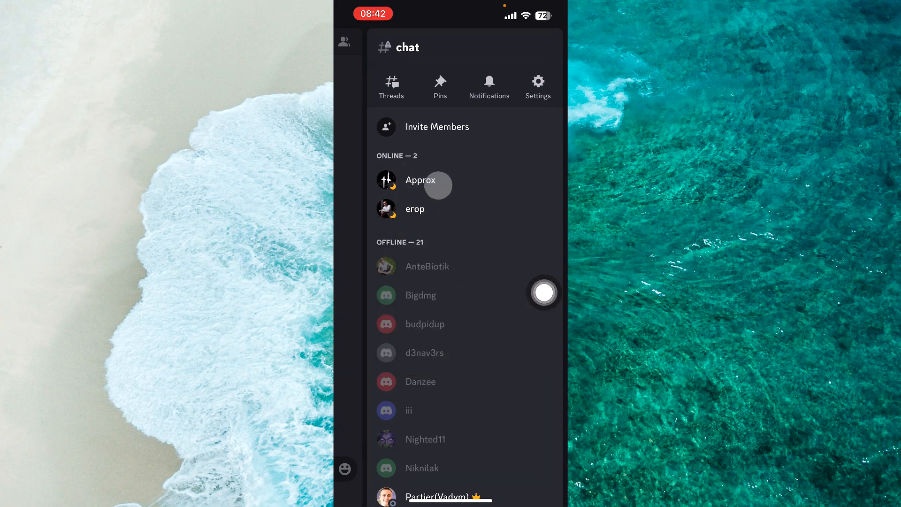
{"action": "mouse_move", "coordinate": [414, 208]}
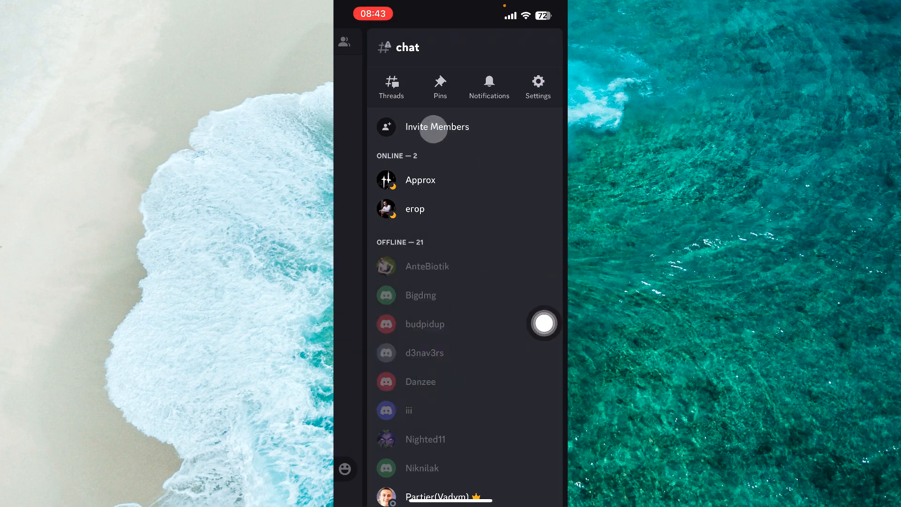
{"action": "left_click", "coordinate": [437, 127]}
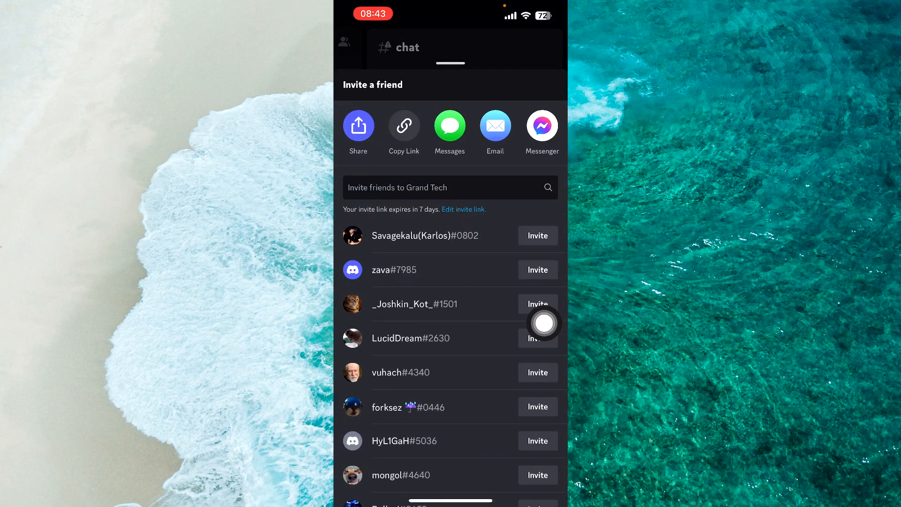